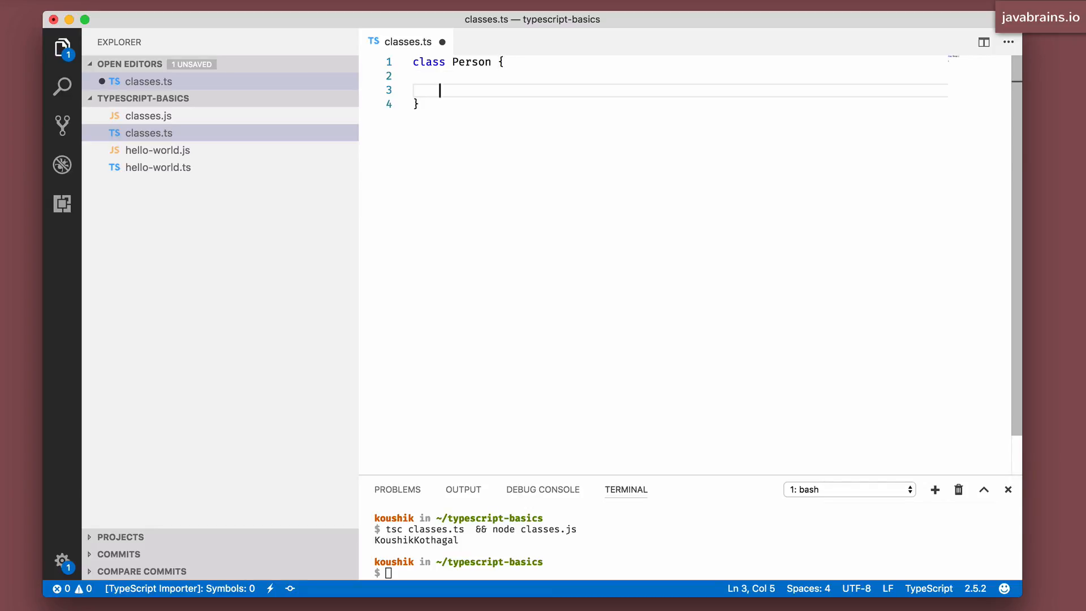
# Declare a name field in Person and create var aPerson = new Person(); below it
pyautogui.write('fir')
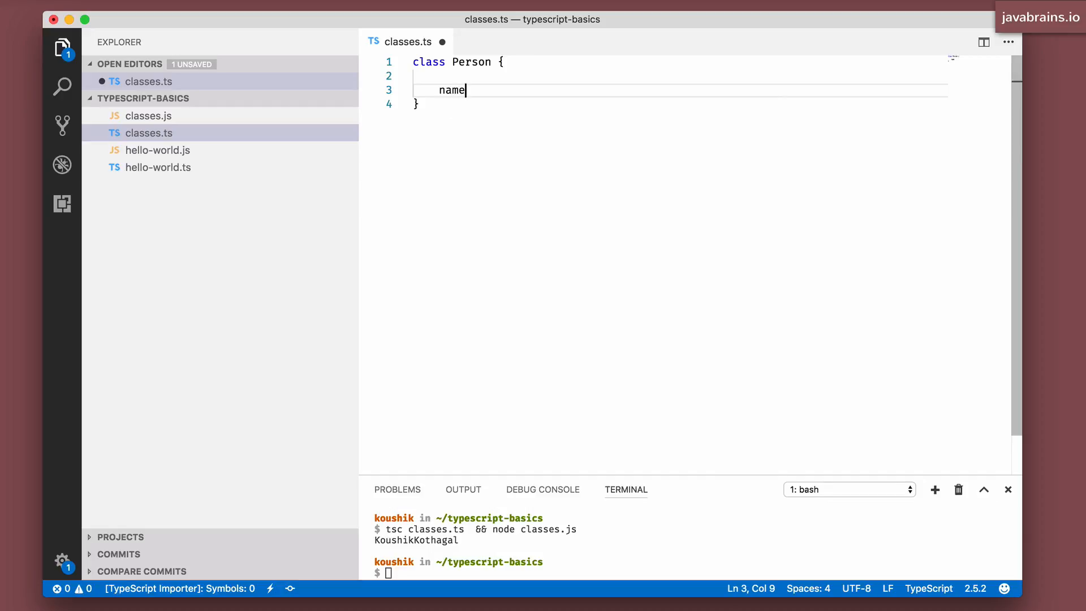
pyautogui.write(';')
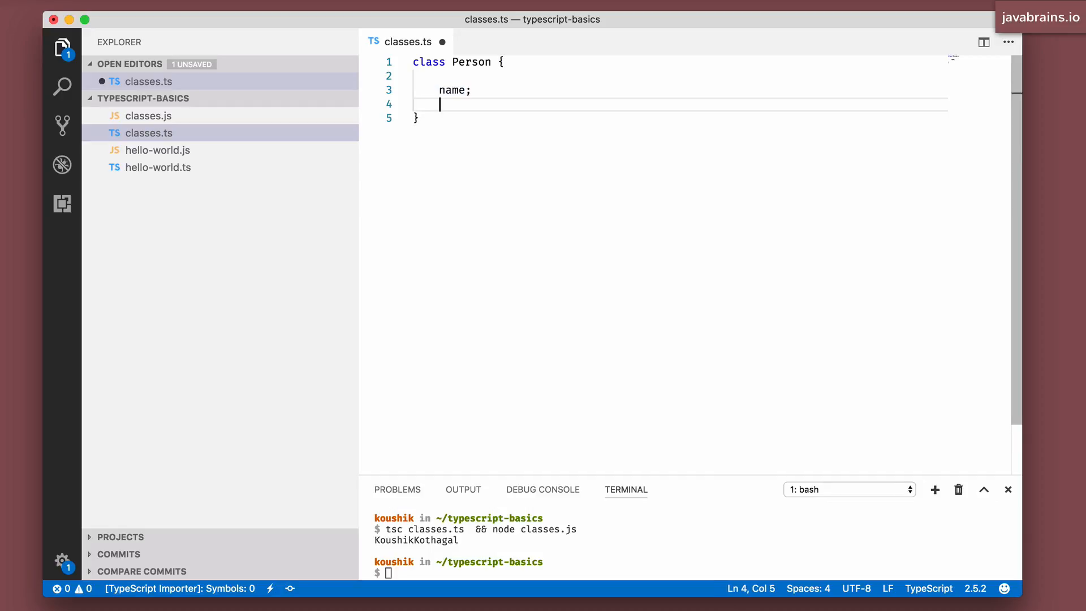
pyautogui.write('var')
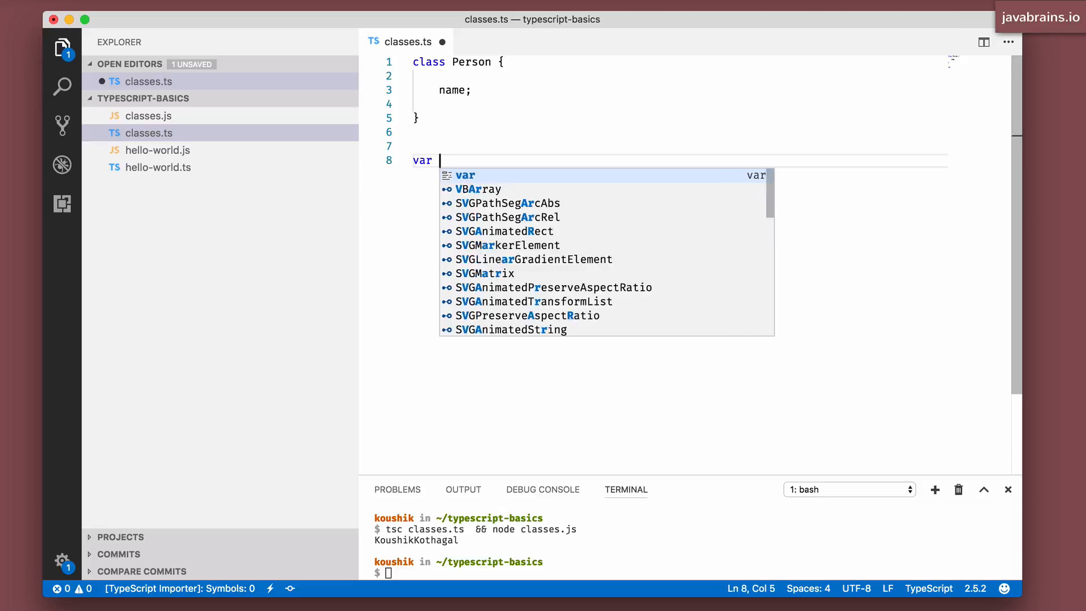
pyautogui.write('aPerson = new Per')
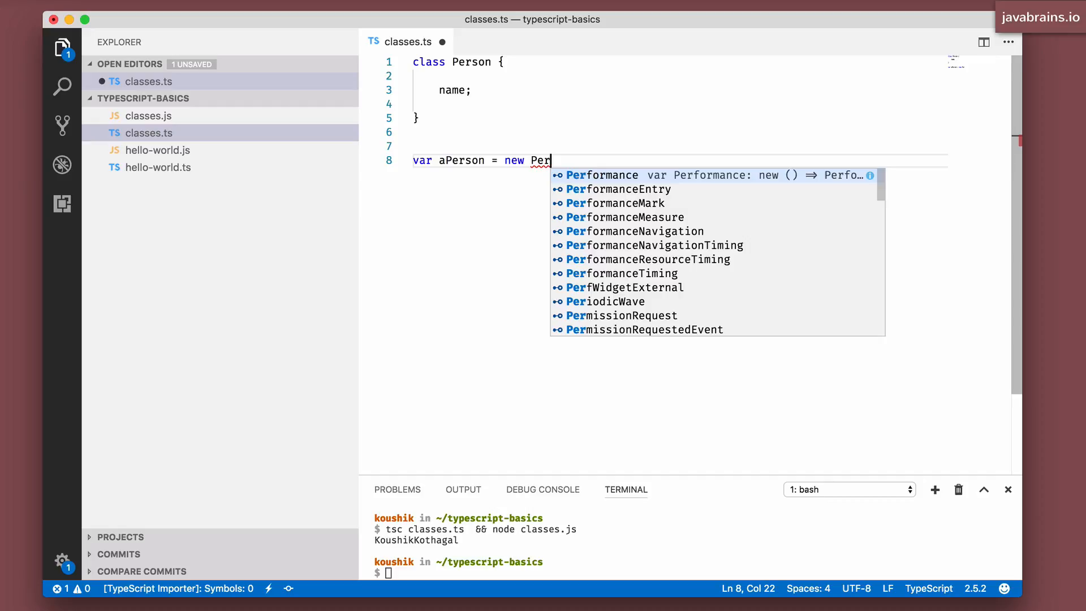
pyautogui.write('son();')
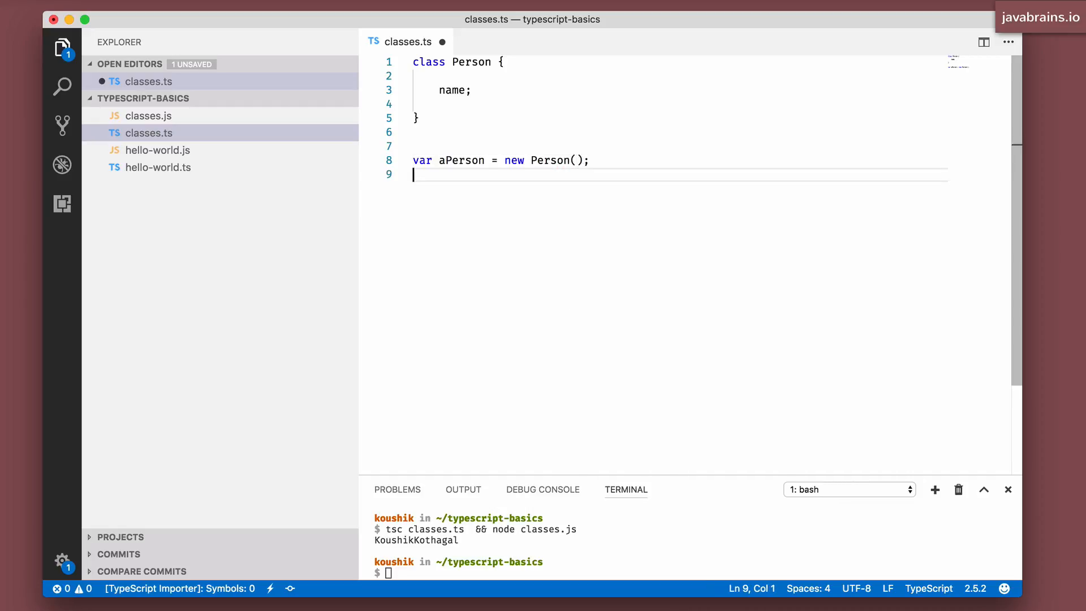
# Write an aPerson.name statement, then select it for removal
pyautogui.write('aP')
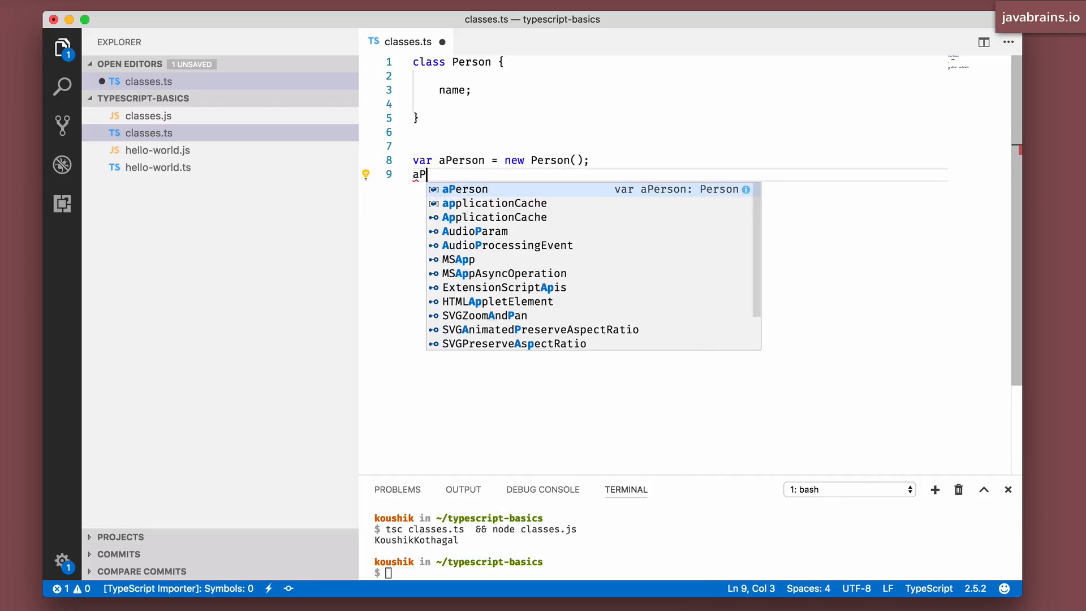
pyautogui.write('erson.name')
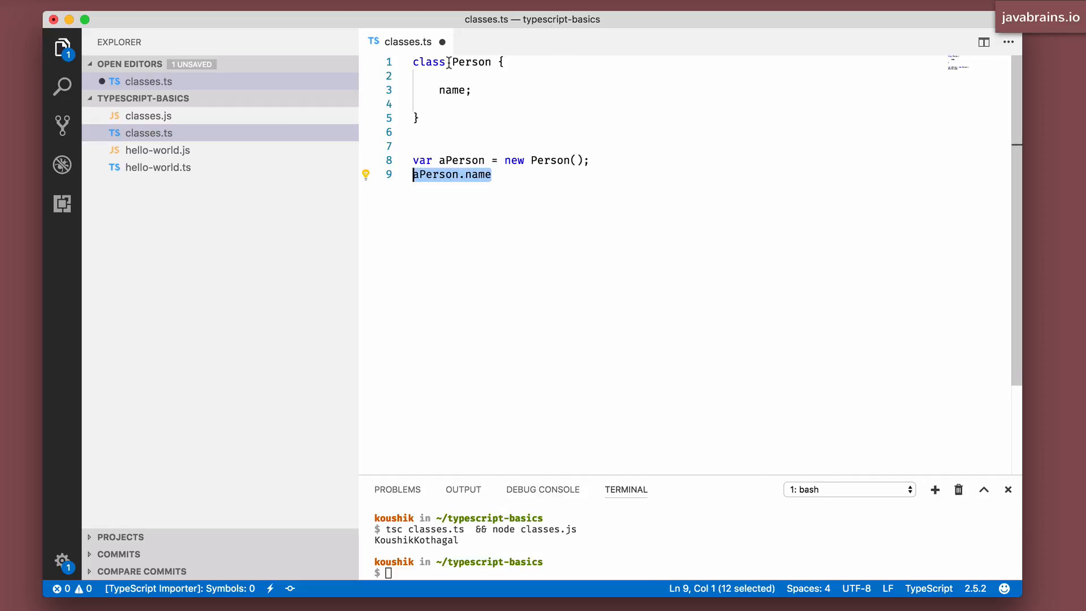
pyautogui.doubleClick(453, 90)
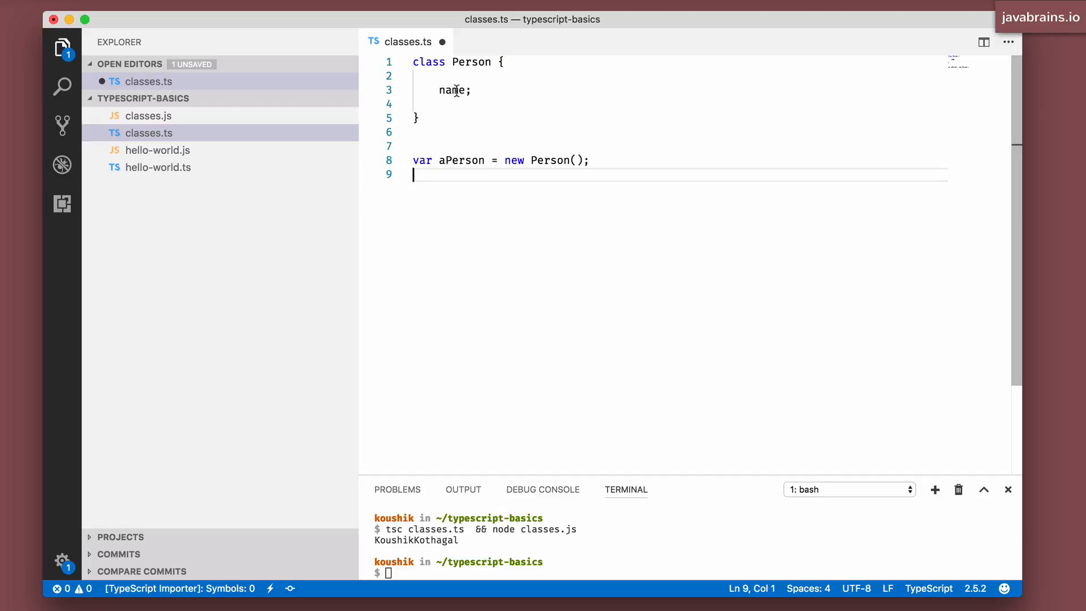
# Prefix the name field on line 3 with the readonly modifier
pyautogui.click(473, 91)
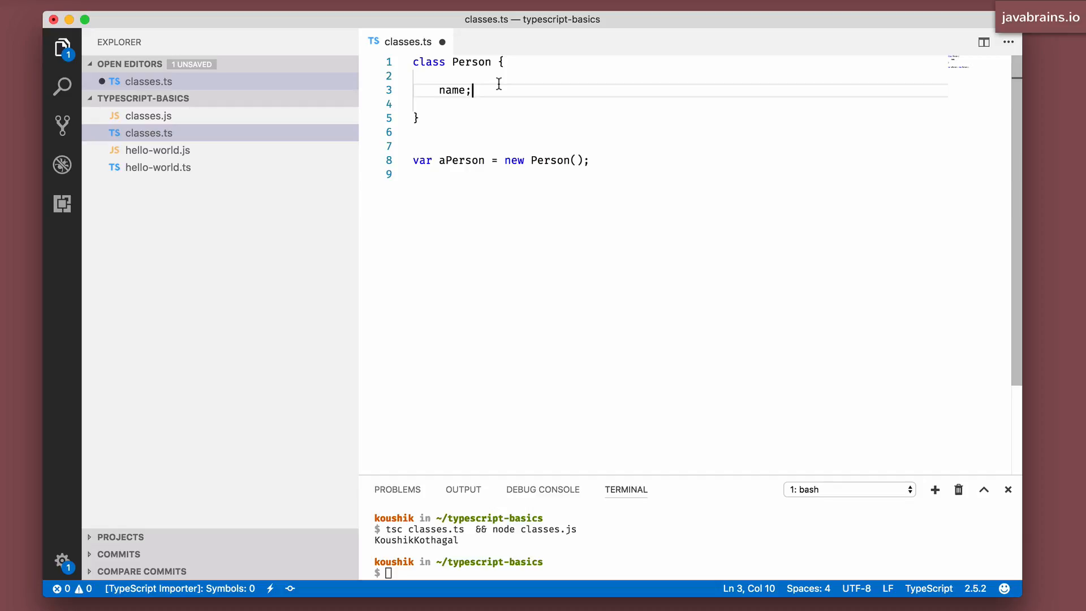
pyautogui.click(439, 90)
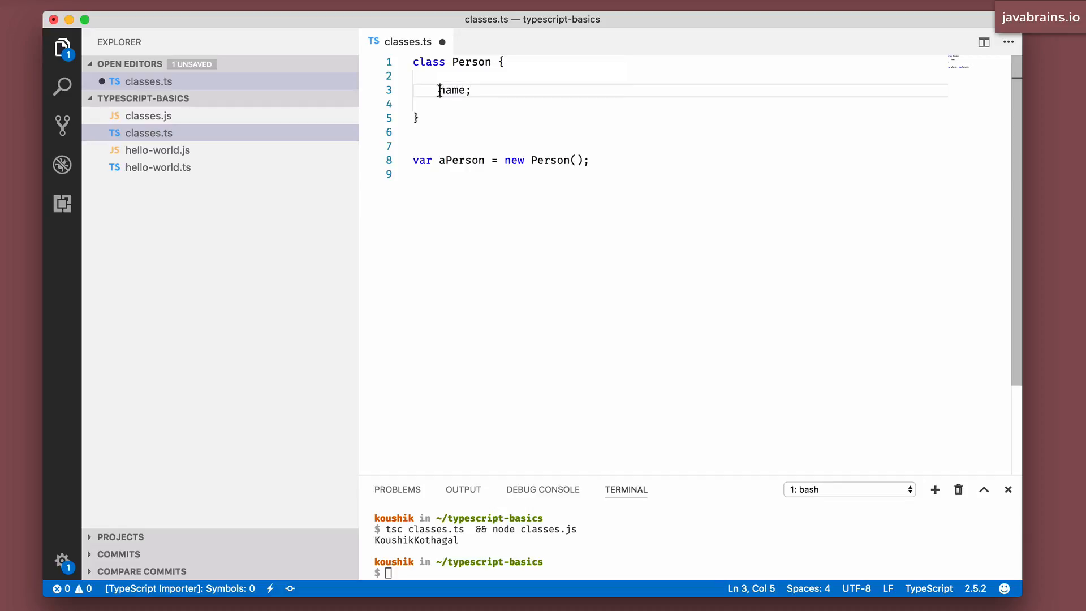
pyautogui.write('readonly')
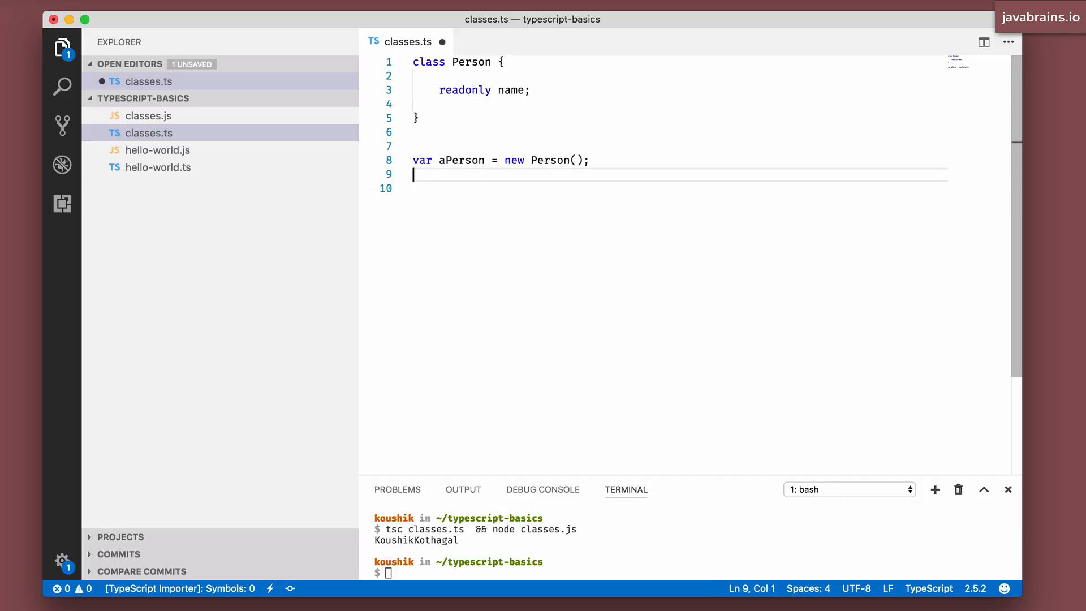
# Start a console.log call, correcting a consoel typo to console
pyautogui.write('aPers')
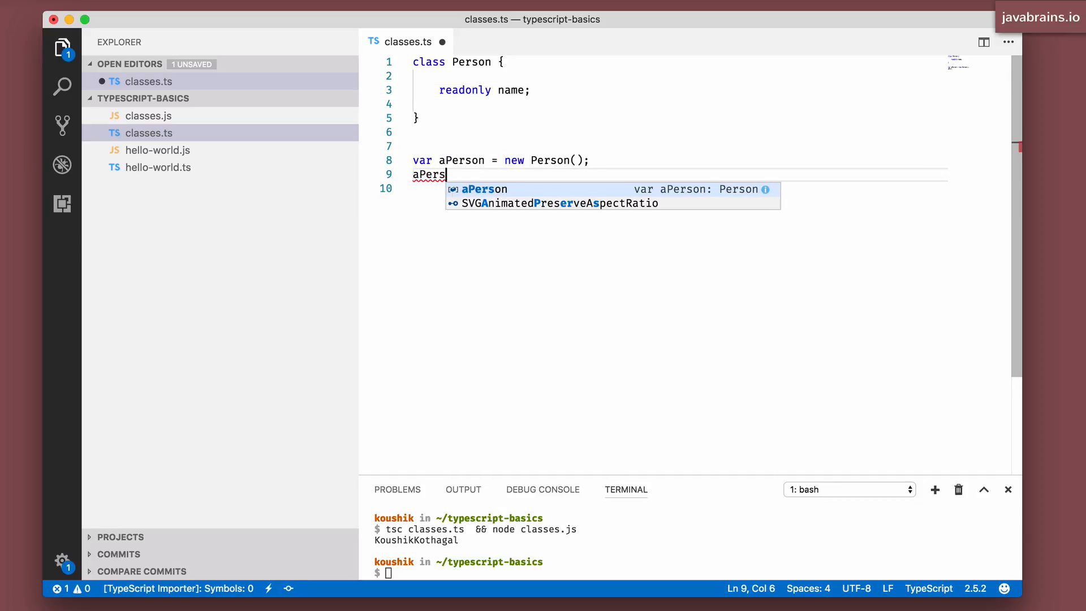
pyautogui.write('on.name')
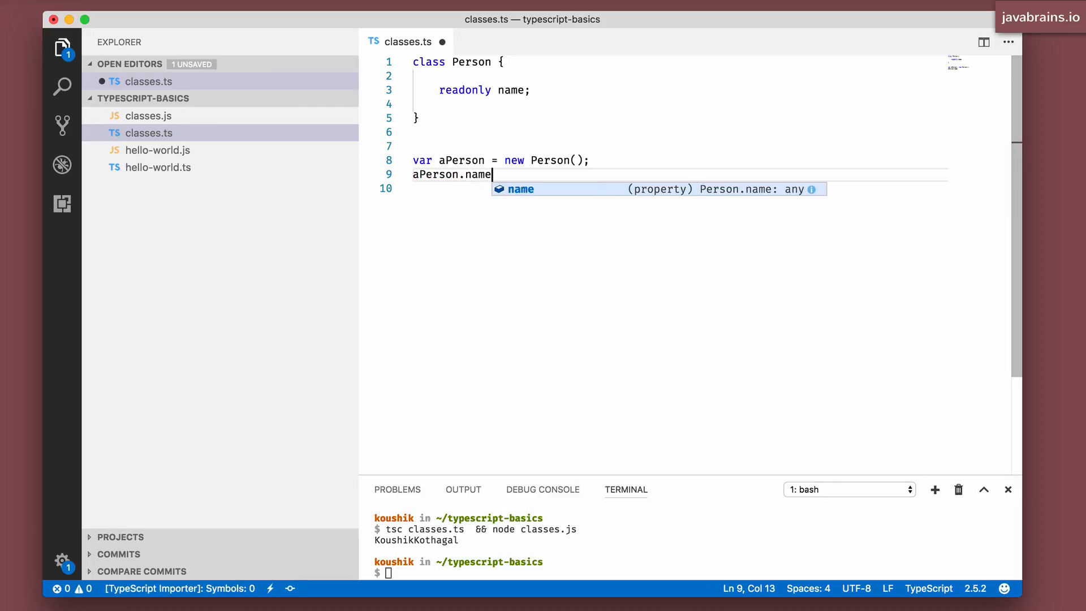
pyautogui.write('consoel.log(')
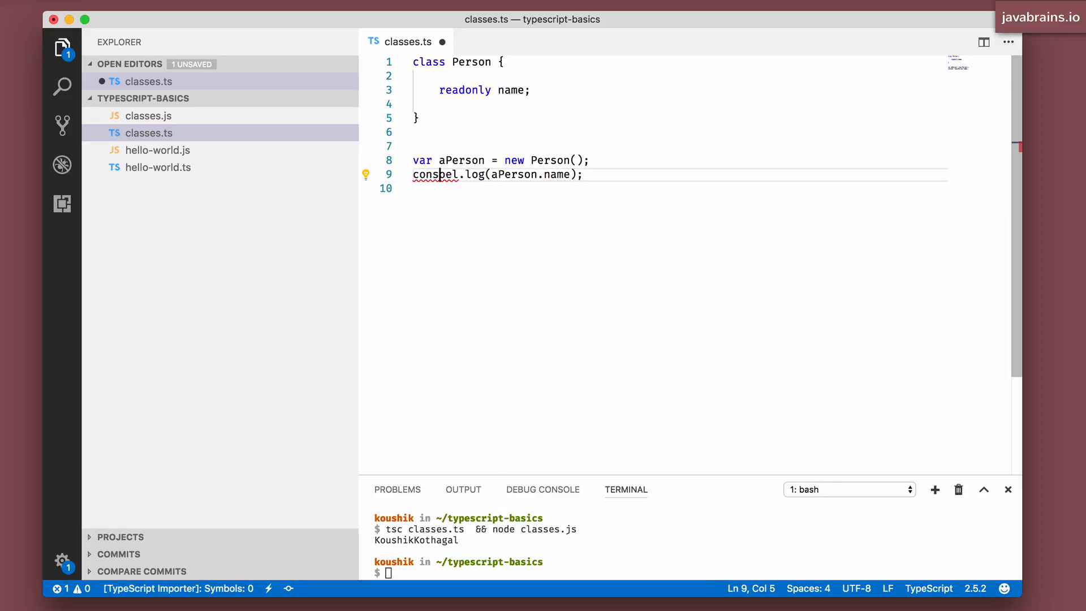
pyautogui.write('console')
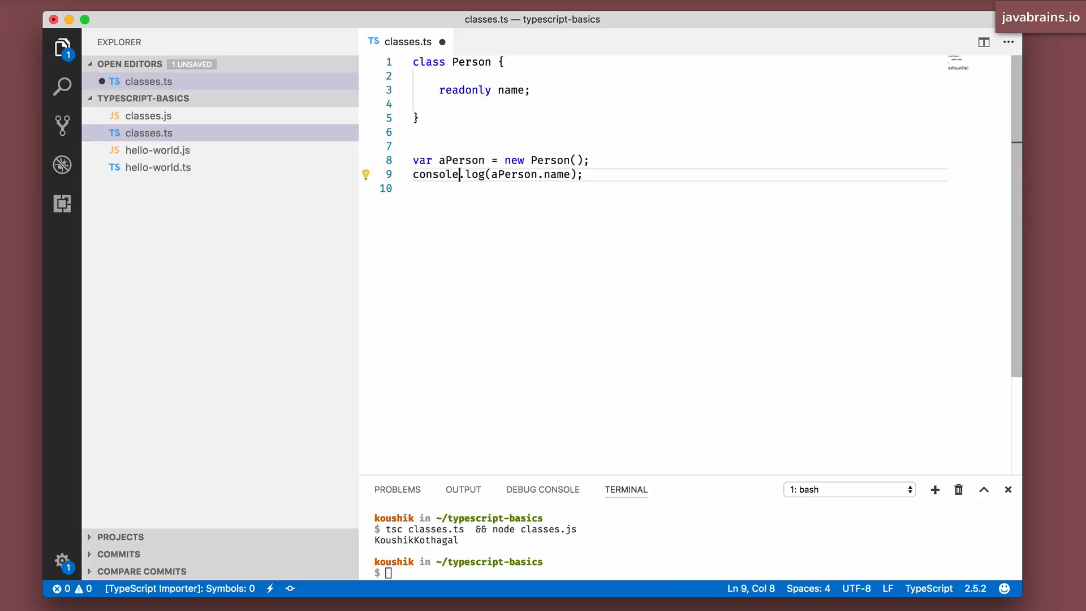
# Complete the statement as console.log(aPerson.name);
pyautogui.write('a')
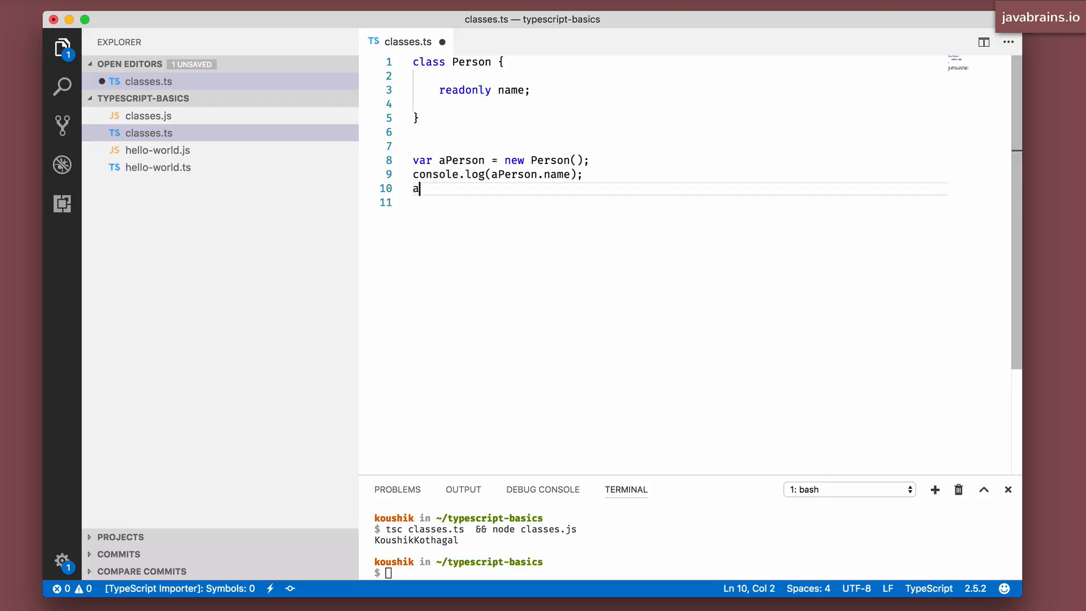
pyautogui.write('P')
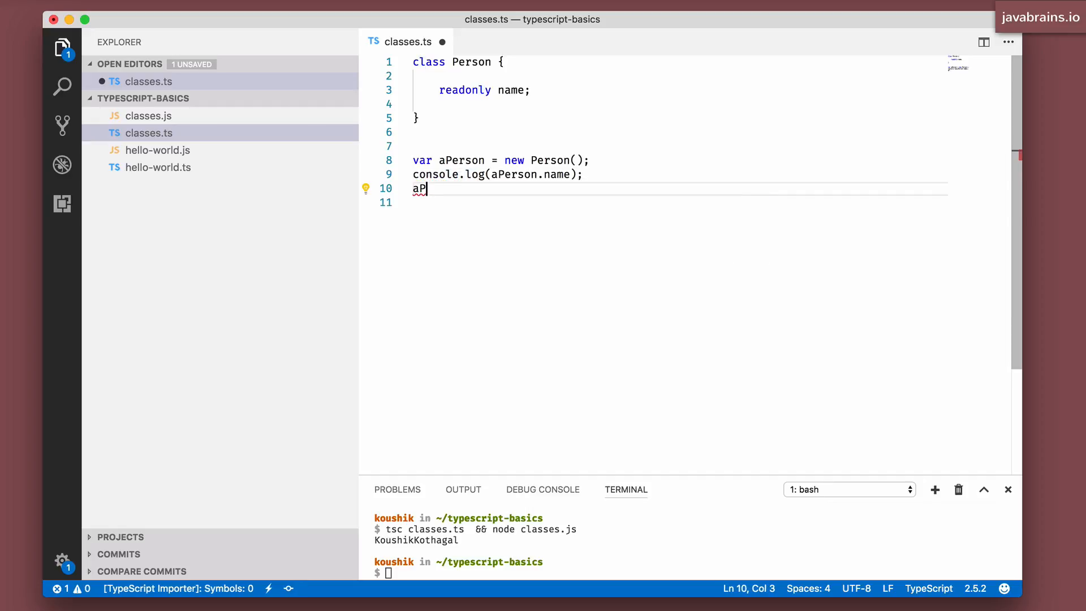
pyautogui.write('erson.name = "')
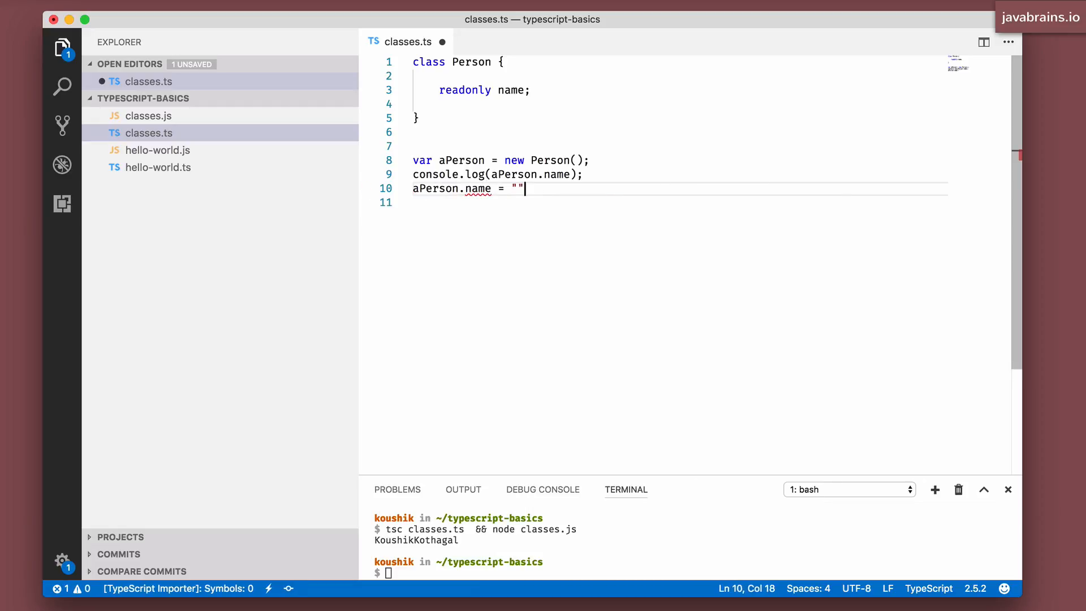
pyautogui.write(';')
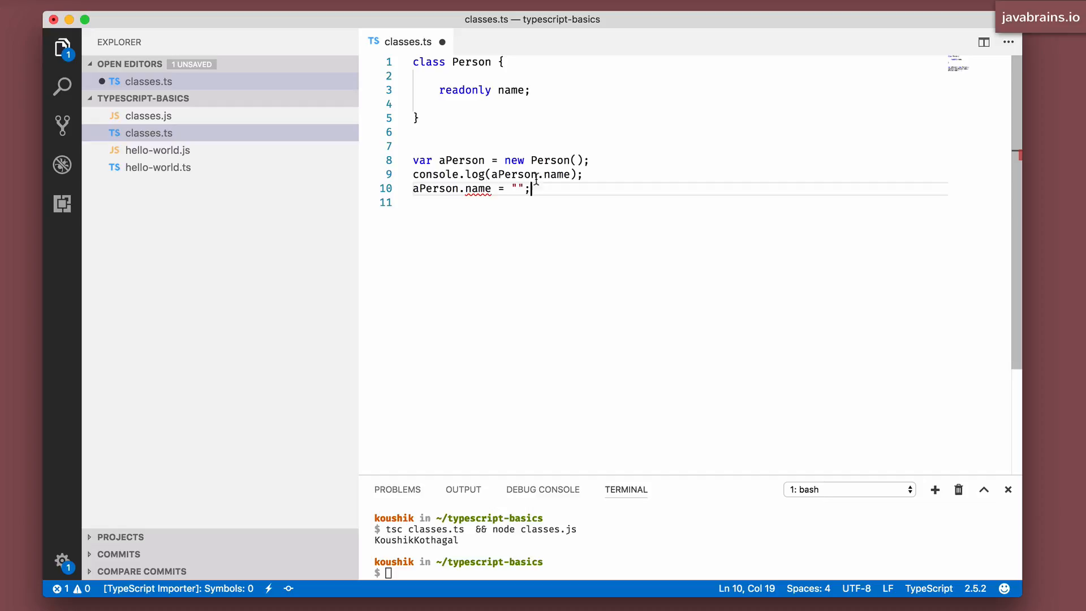
pyautogui.moveTo(474, 189)
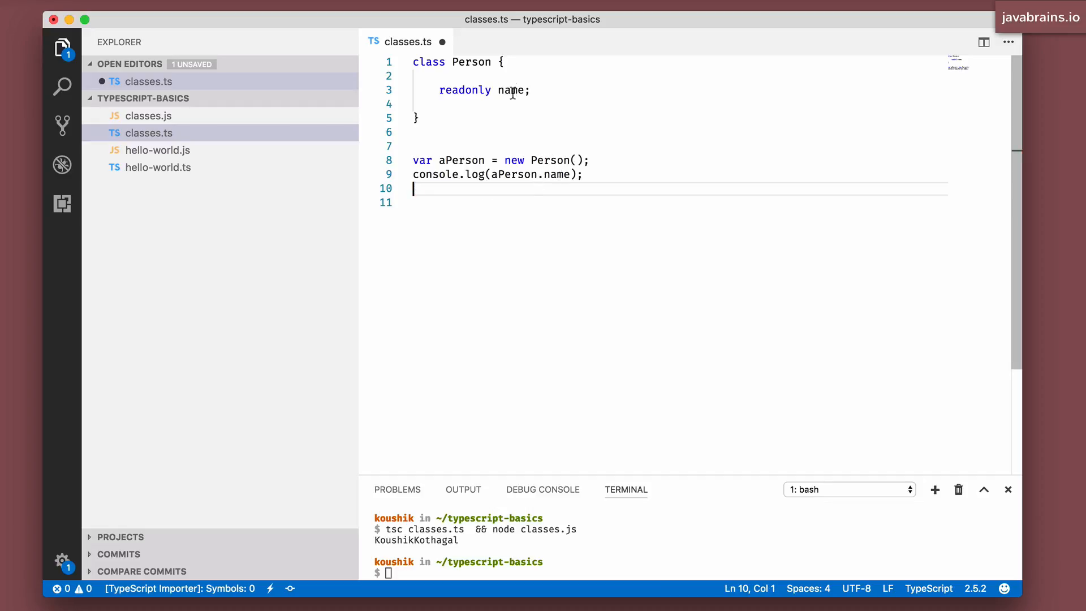
# Replace the : string annotation on name with the initializer = "Koushik"
pyautogui.click(526, 90)
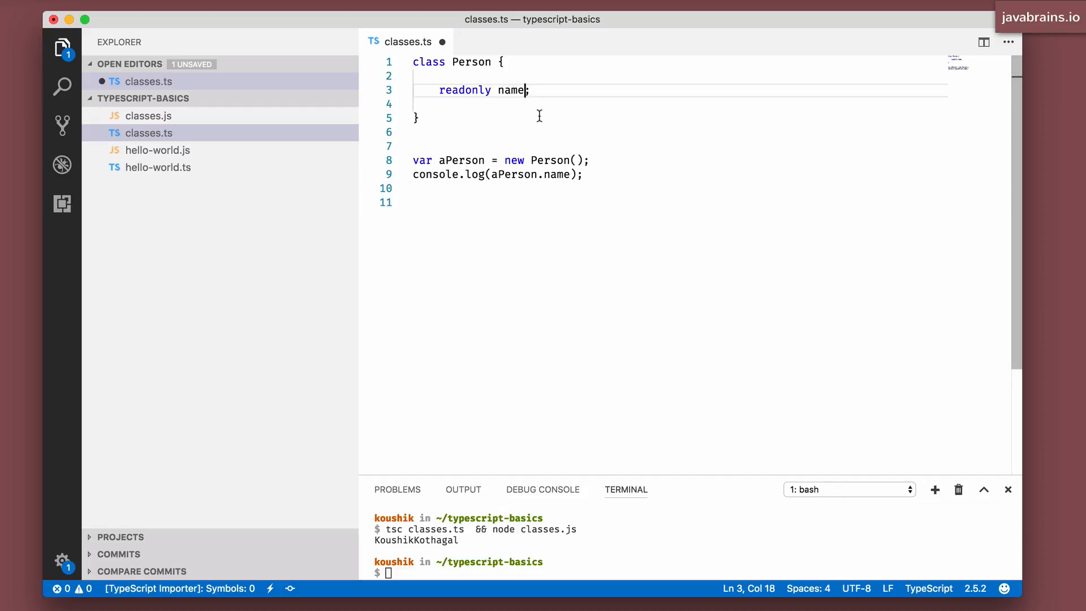
pyautogui.write(': string')
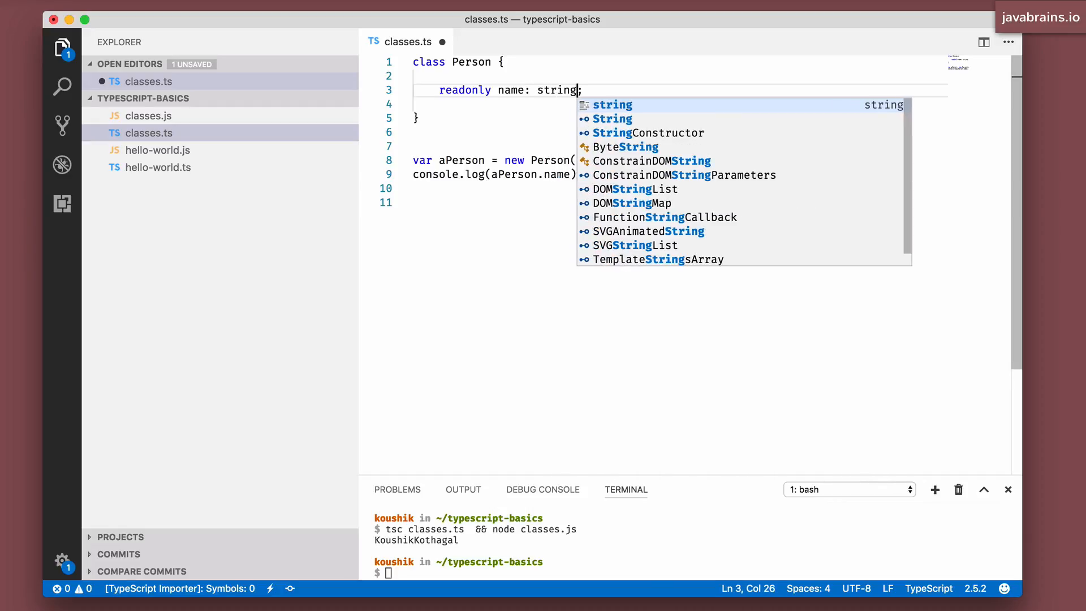
pyautogui.press('BackSpace')
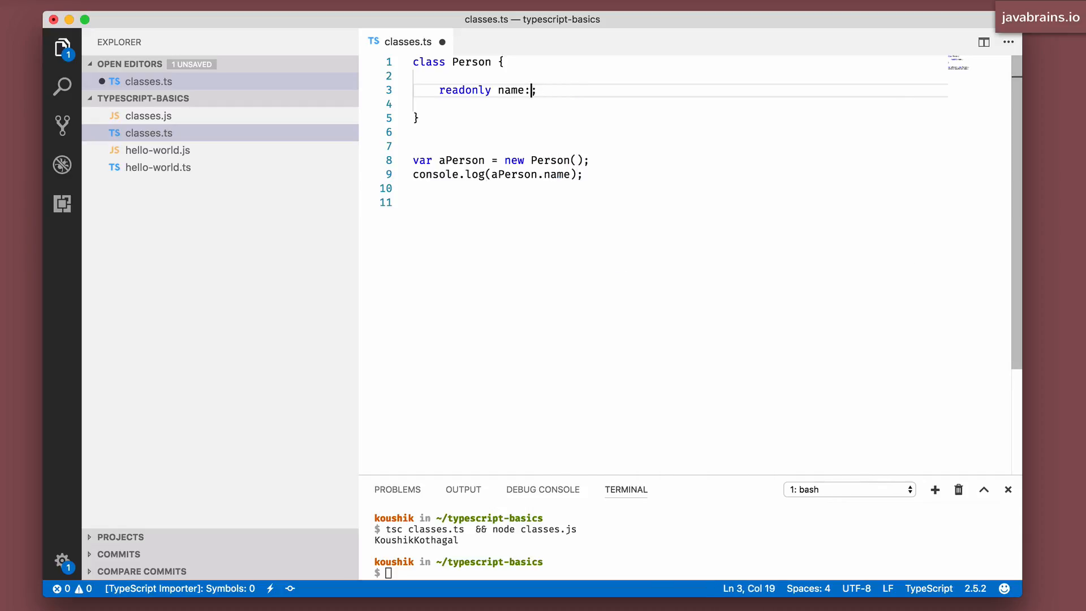
pyautogui.write('= ""')
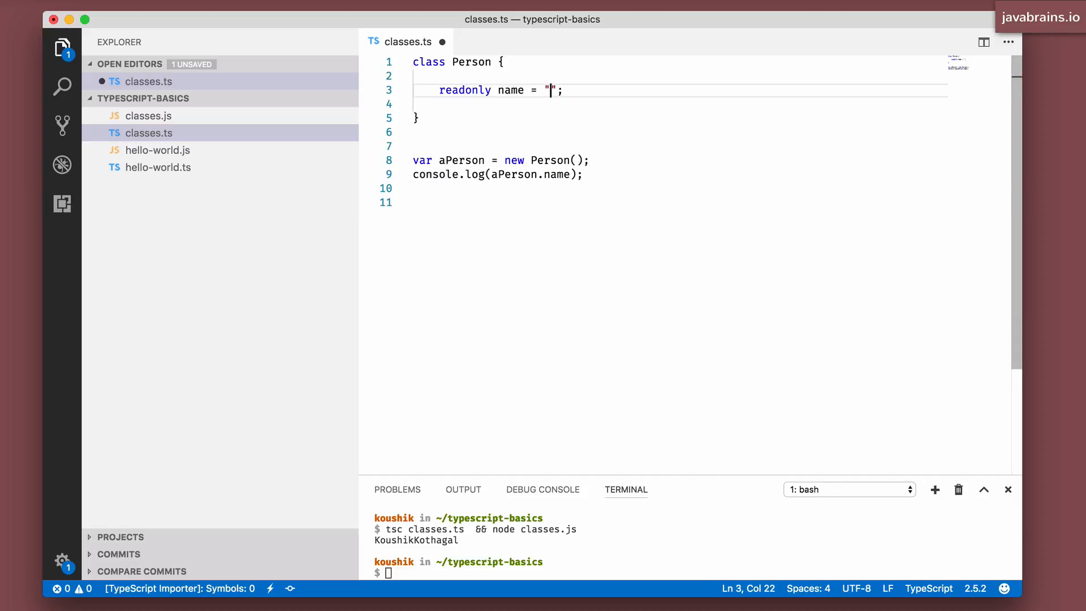
pyautogui.write('Koushik')
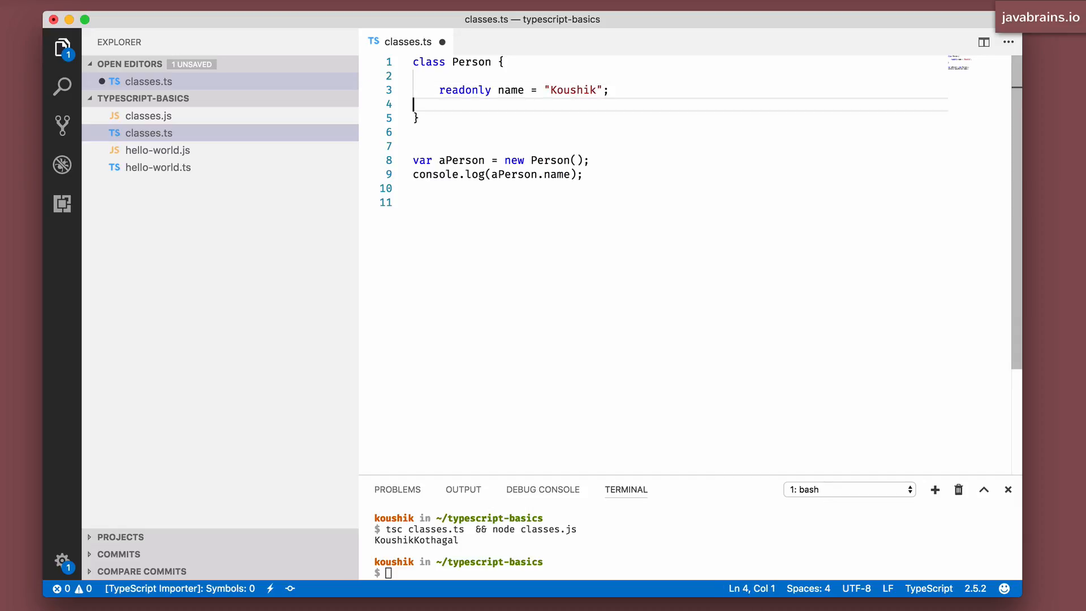
# Select the name property on line 3 to highlight its references
pyautogui.doubleClick(571, 89)
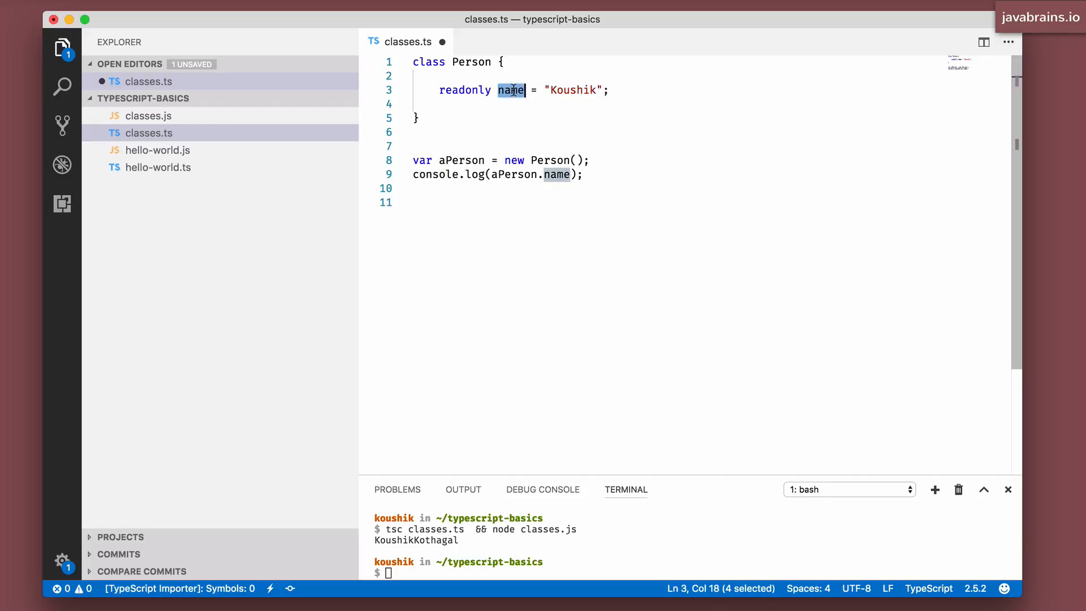
pyautogui.moveTo(585, 88)
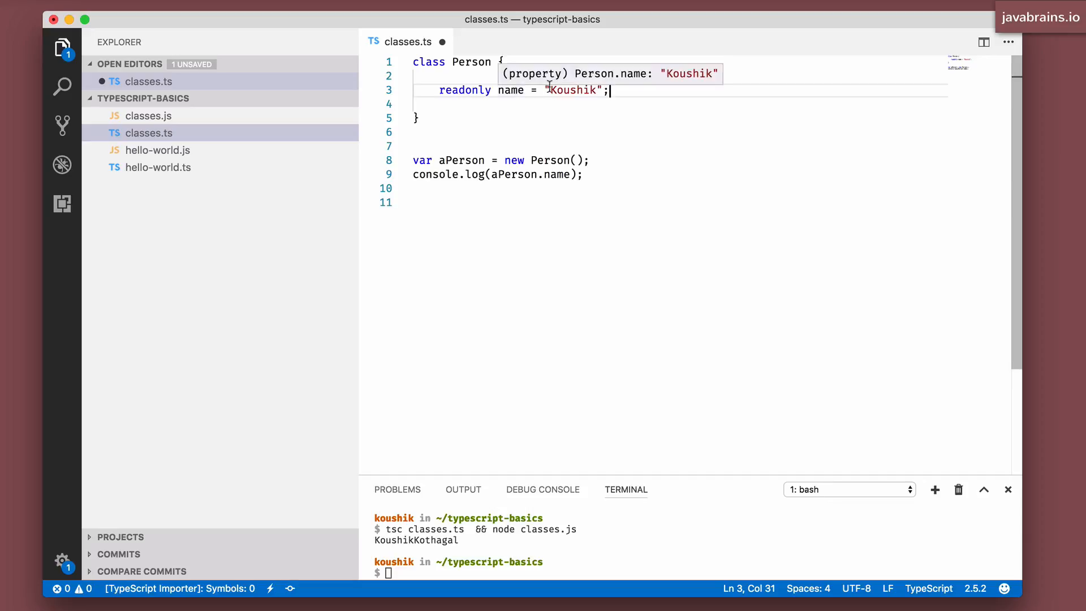
pyautogui.doubleClick(510, 90)
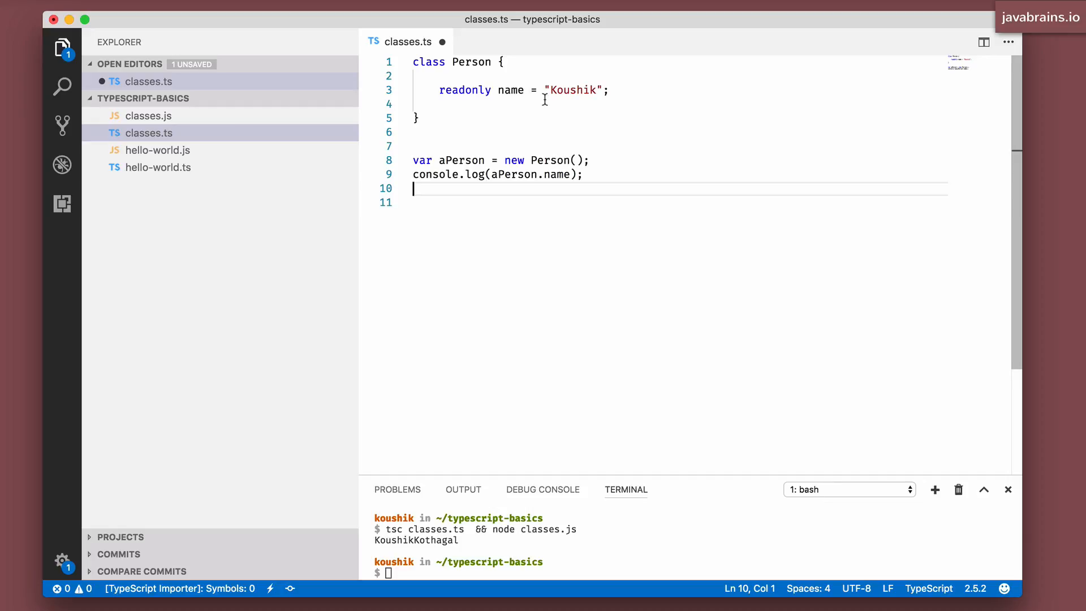
pyautogui.doubleClick(573, 90)
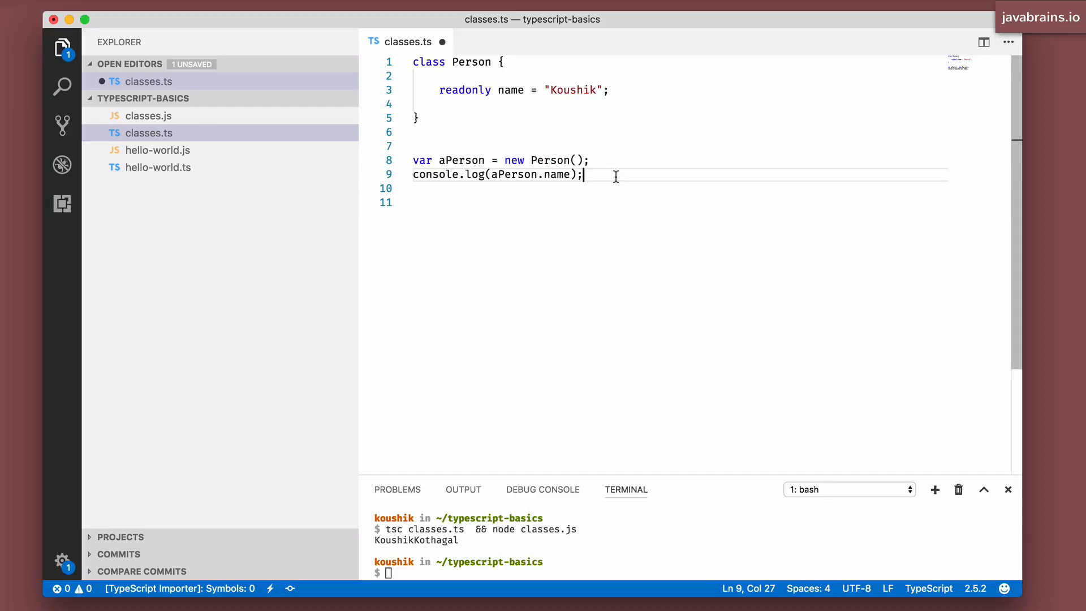
pyautogui.moveTo(573, 90)
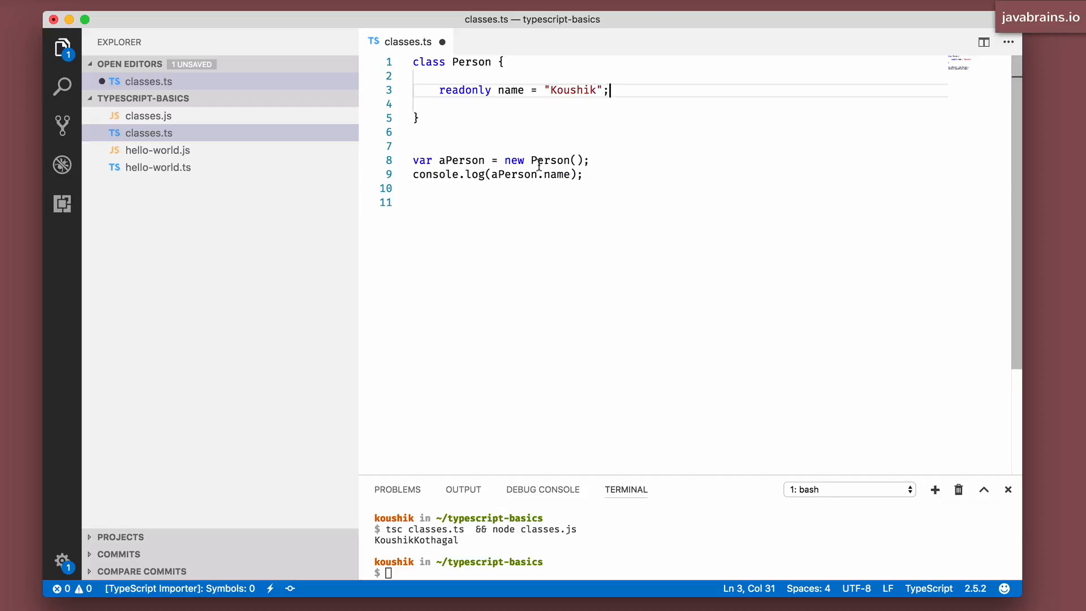
pyautogui.moveTo(550, 159)
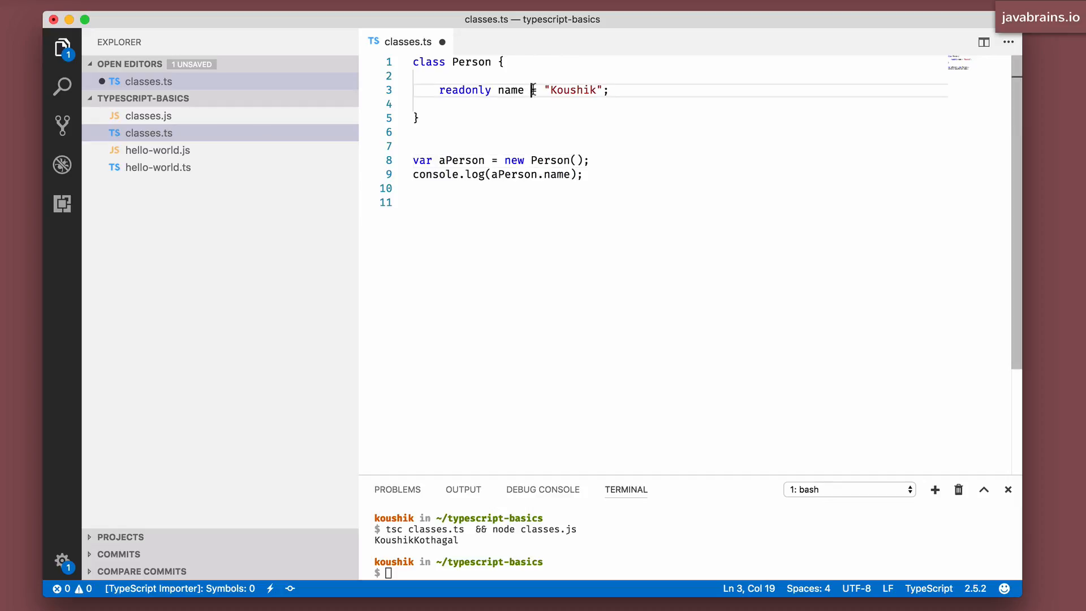
# Remove the "Koushik" initializer and add constructor(name: string) to Person
pyautogui.moveTo(531, 91); pyautogui.dragTo(598, 91)
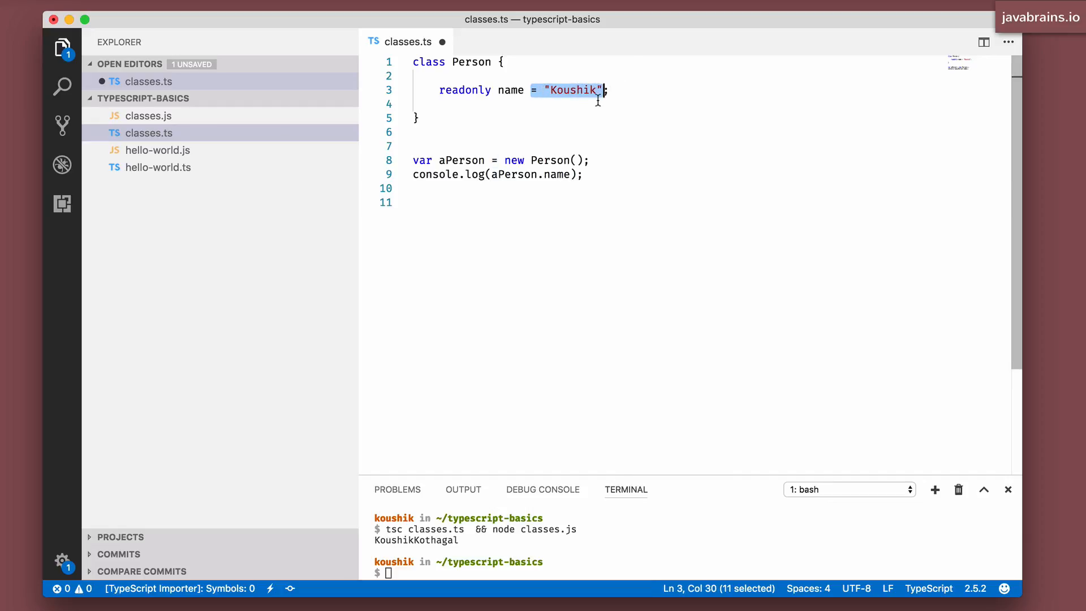
pyautogui.press('Delete')
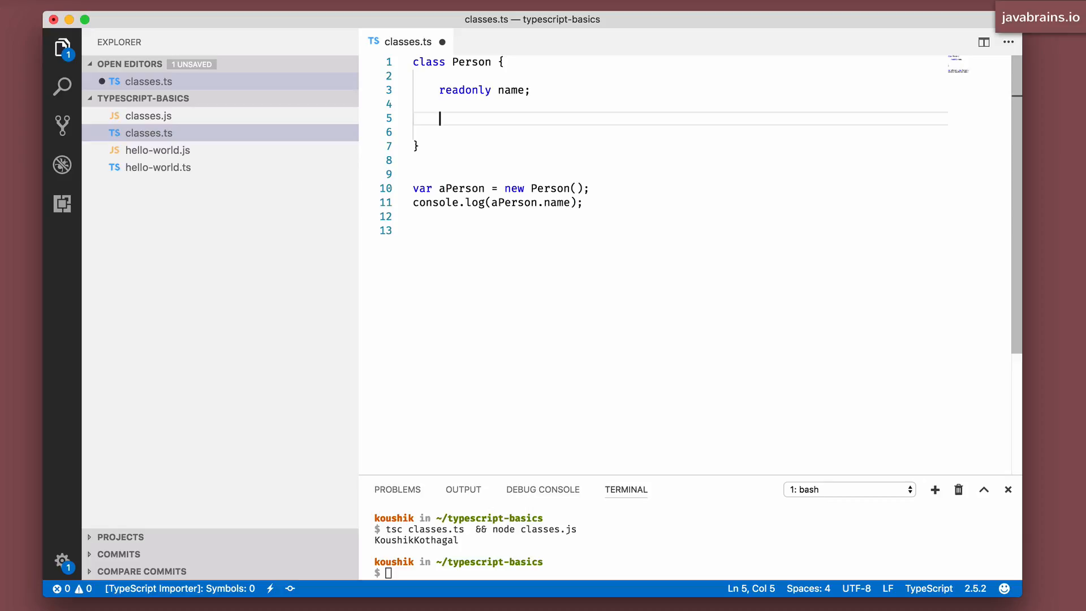
pyautogui.write('con')
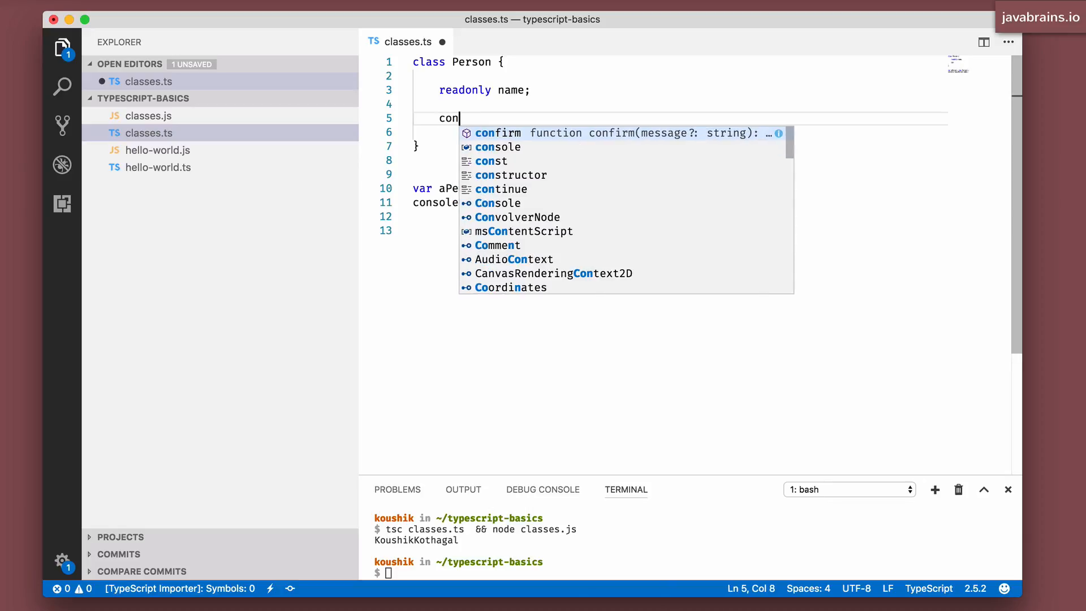
pyautogui.write('s')
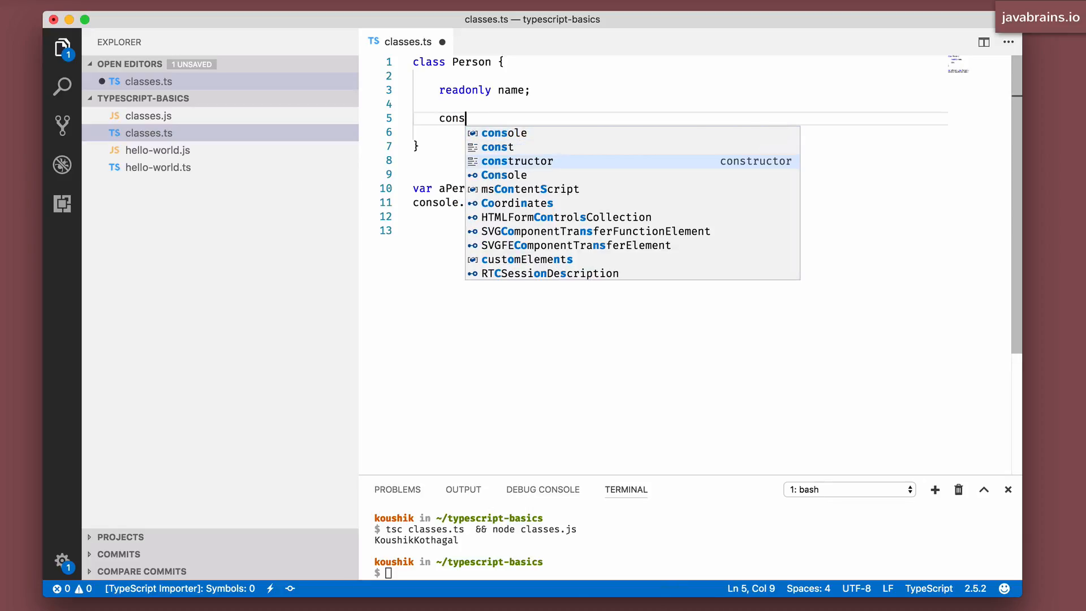
pyautogui.press('Tab')
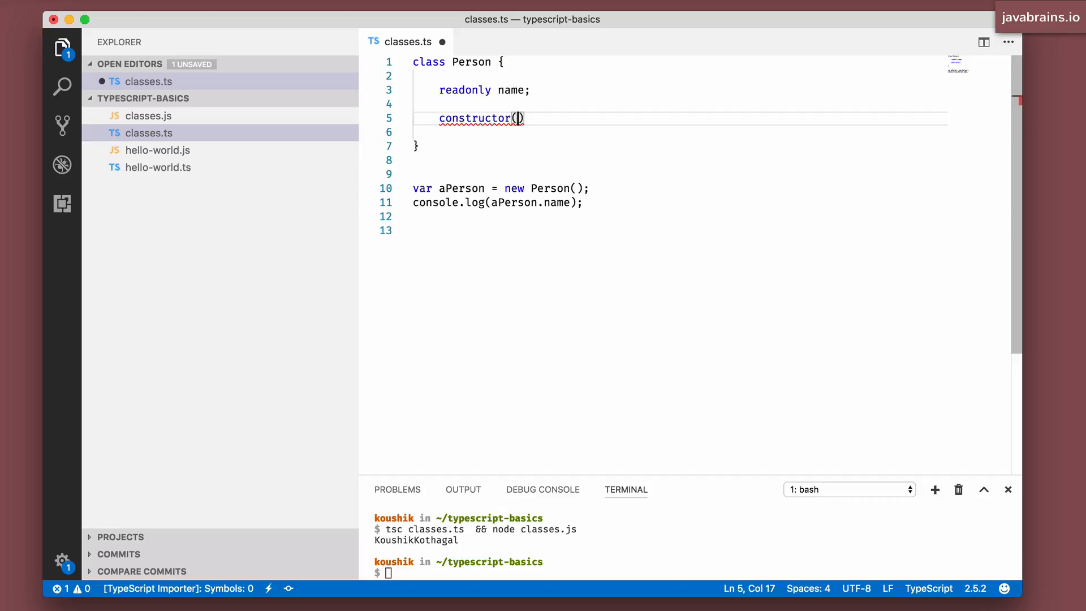
pyautogui.write('name: string')
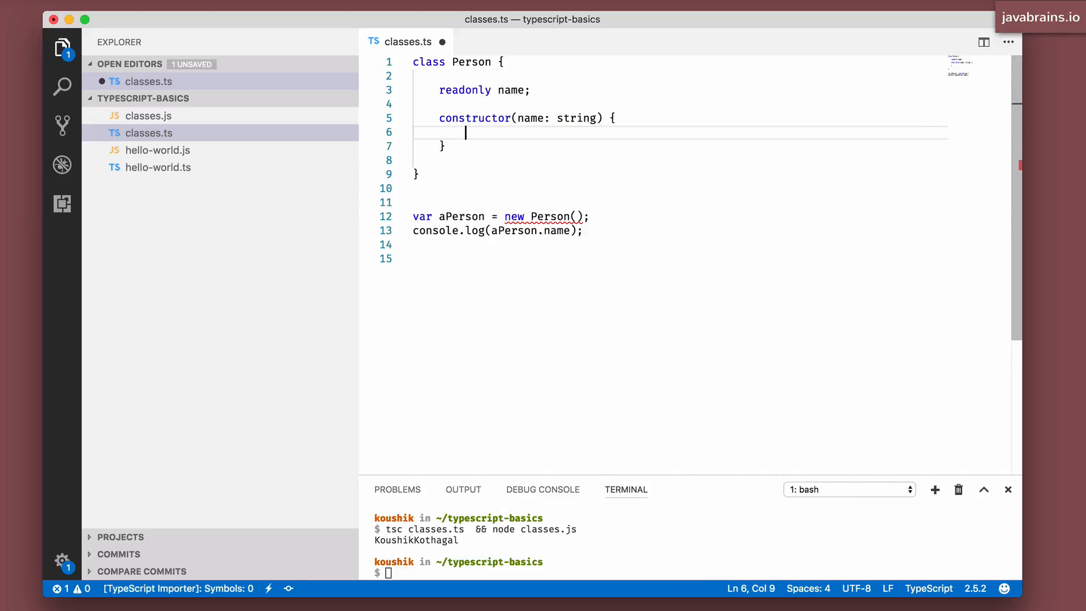
# Assign this.name = name in the constructor and pass "Koushik" to new Person()
pyautogui.write('this.name = name;')
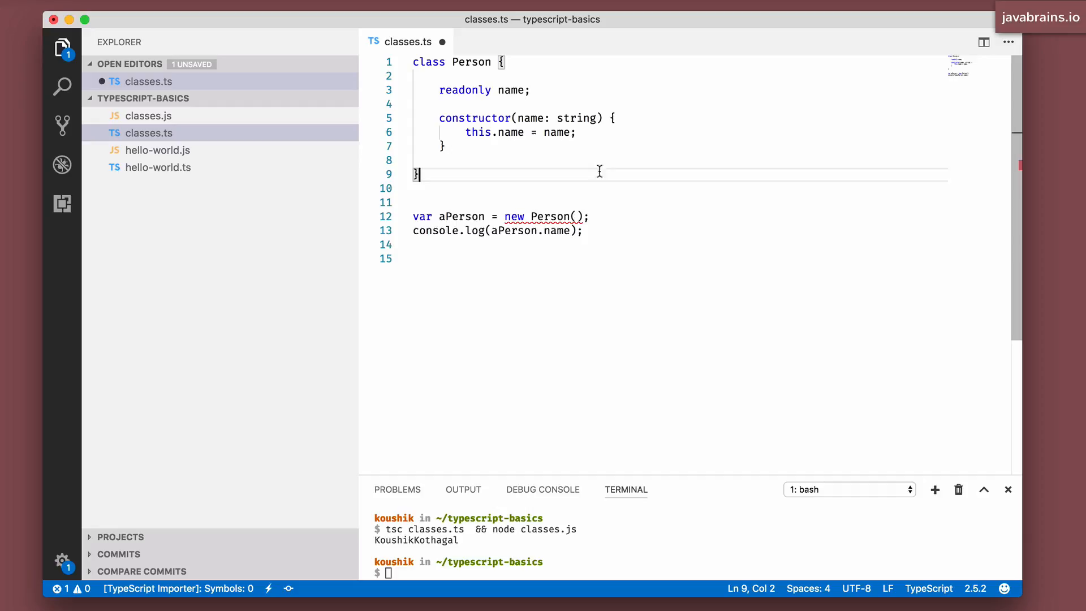
pyautogui.write('""')
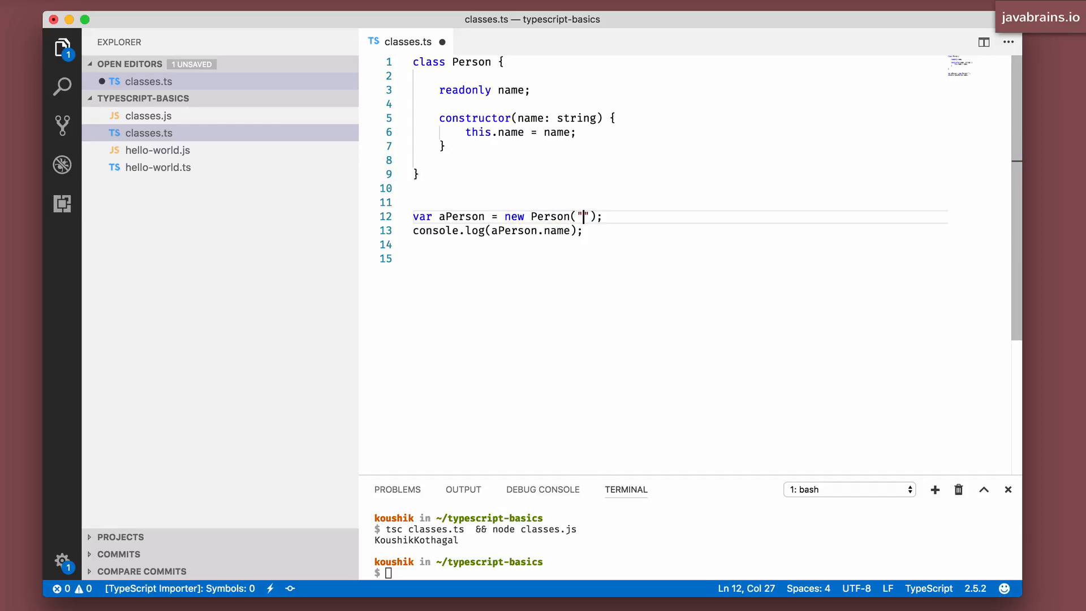
pyautogui.write('Koushik')
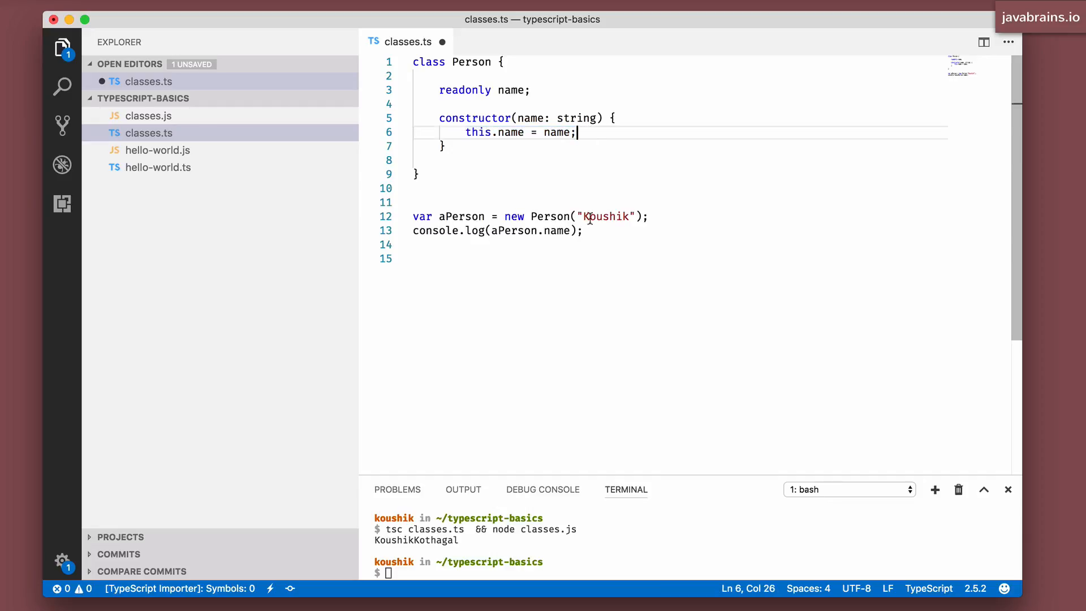
# Write aPerson.name = ""; then delete that line along with the name field and its assignment
pyautogui.write('a')
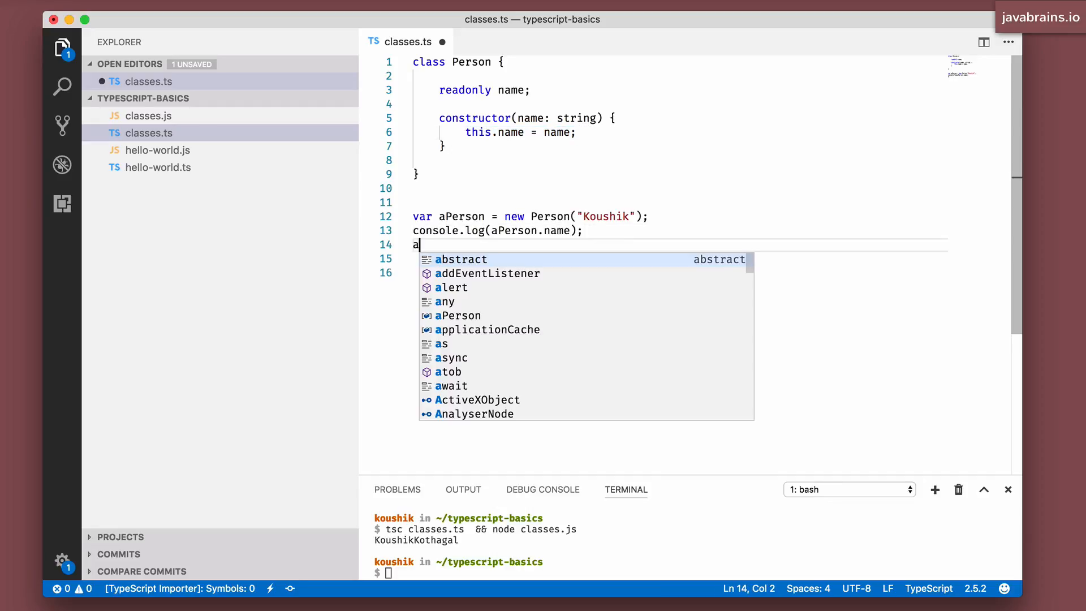
pyautogui.write('Person.name =')
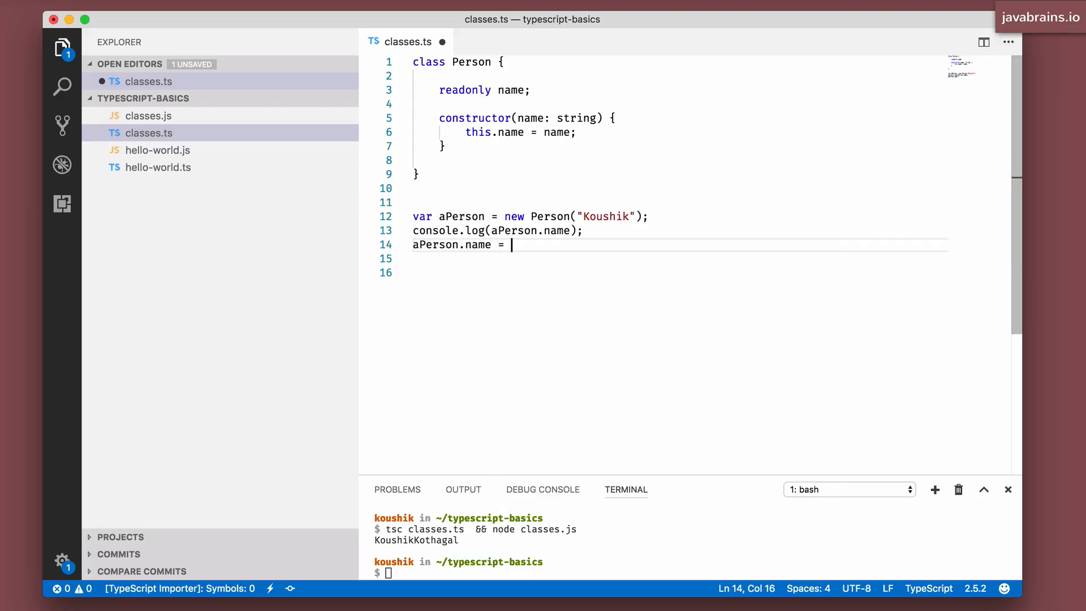
pyautogui.write('"";')
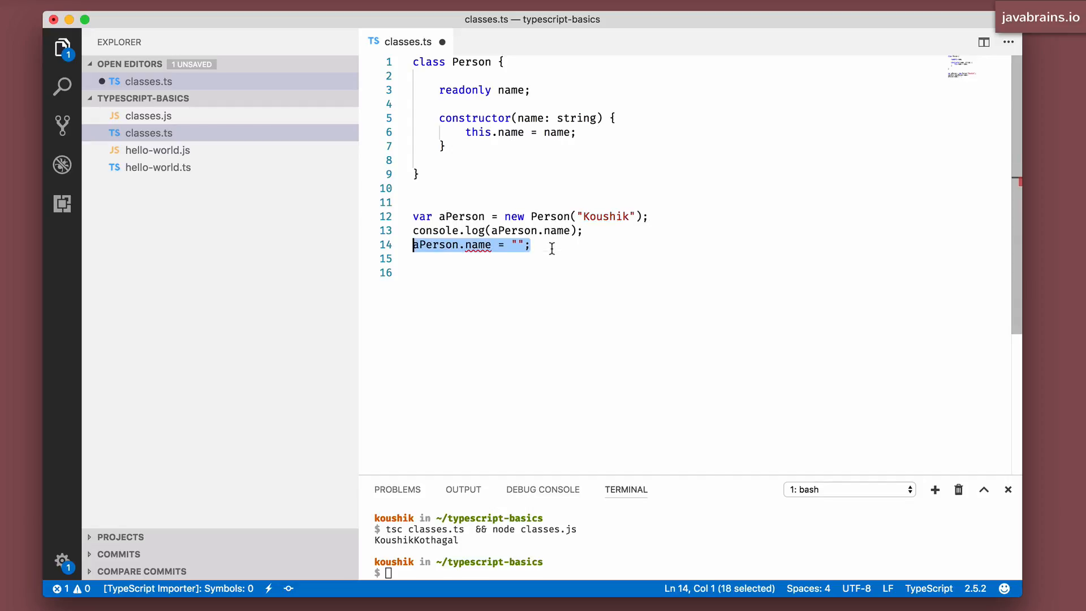
pyautogui.press('Delete')
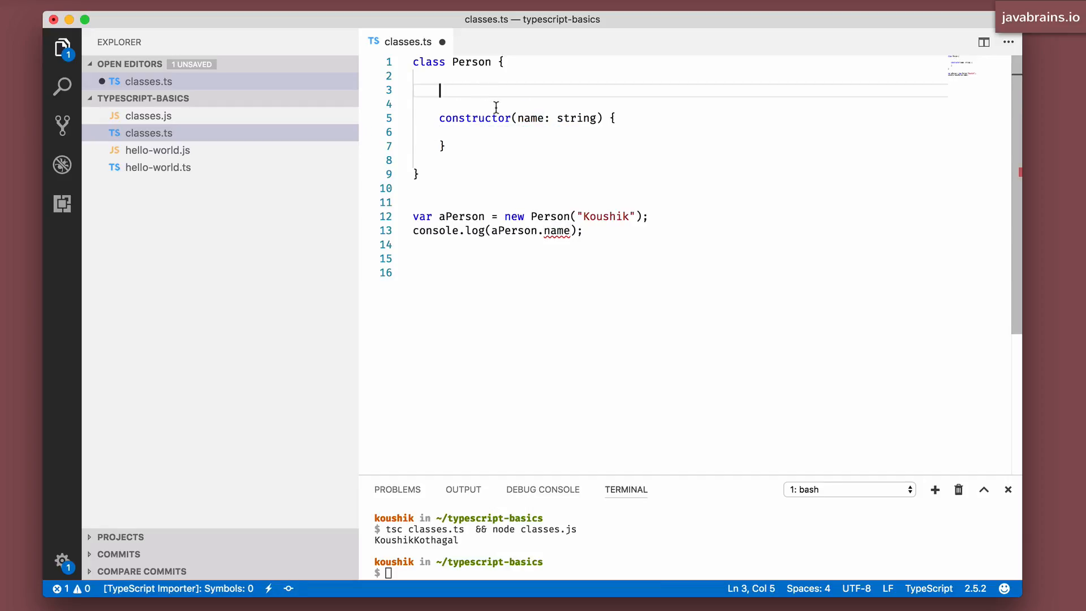
# Mark the constructor's name: string parameter as readonly, making it a parameter property
pyautogui.write('readonly')
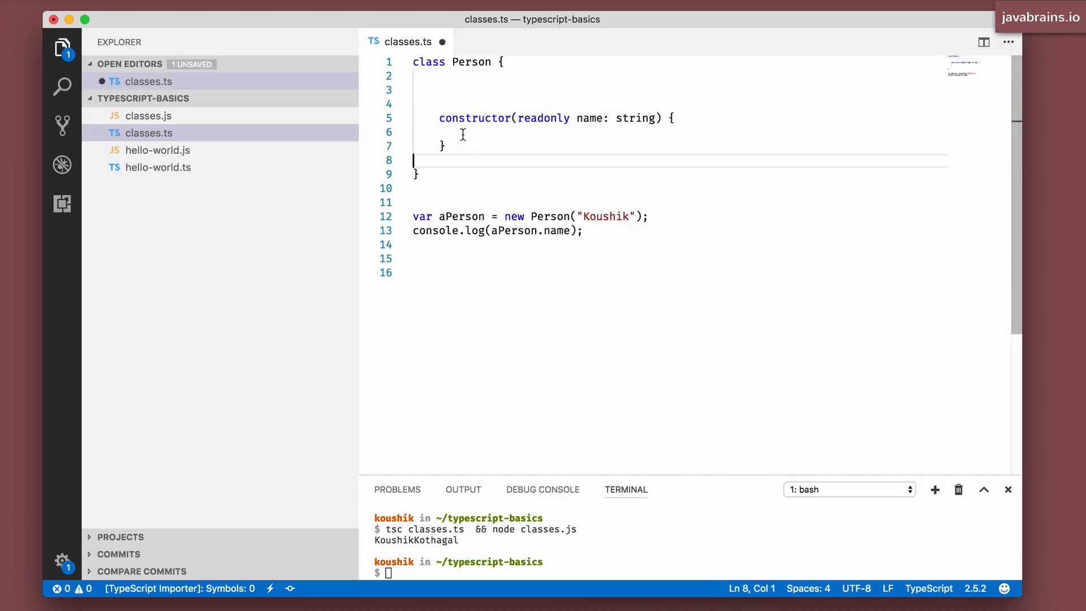
pyautogui.moveTo(468, 90)
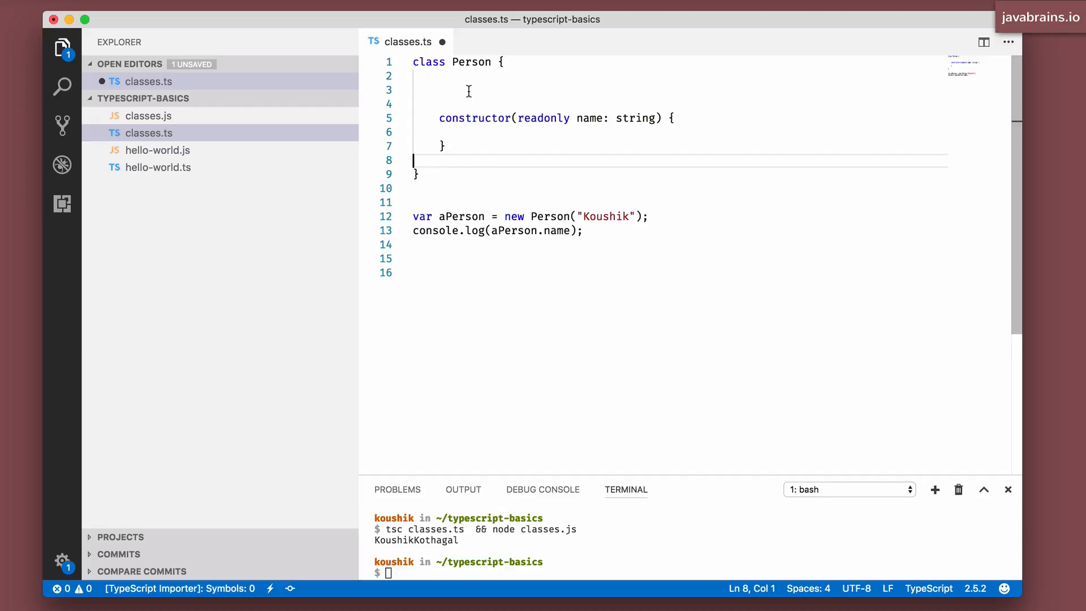